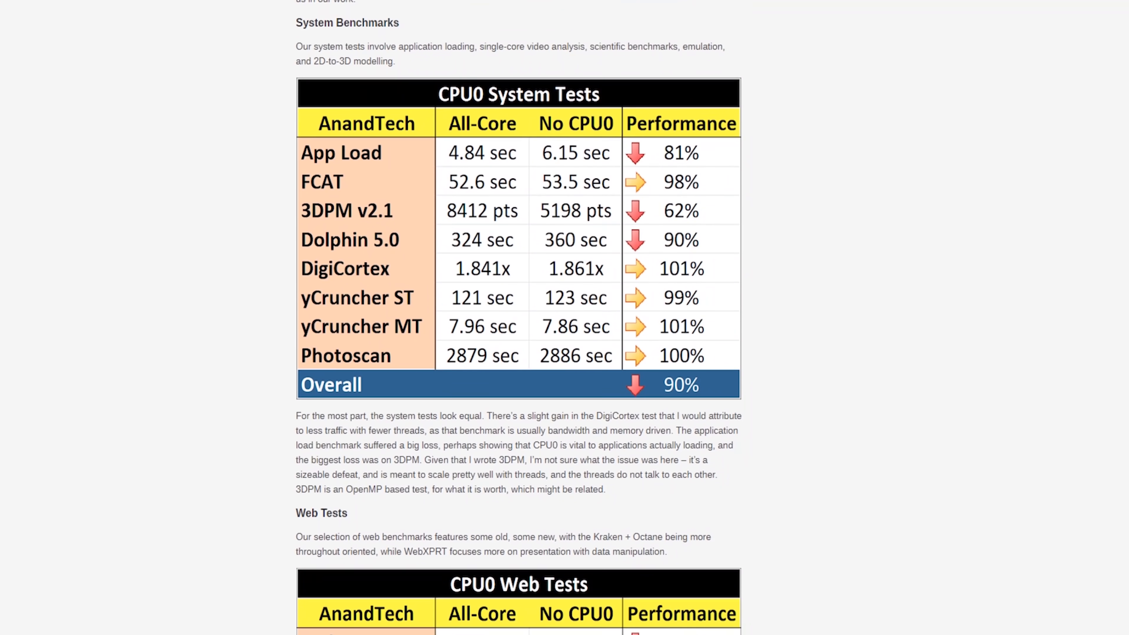
{"action": "scroll", "scroll_direction": "down", "scroll_amount": 3}
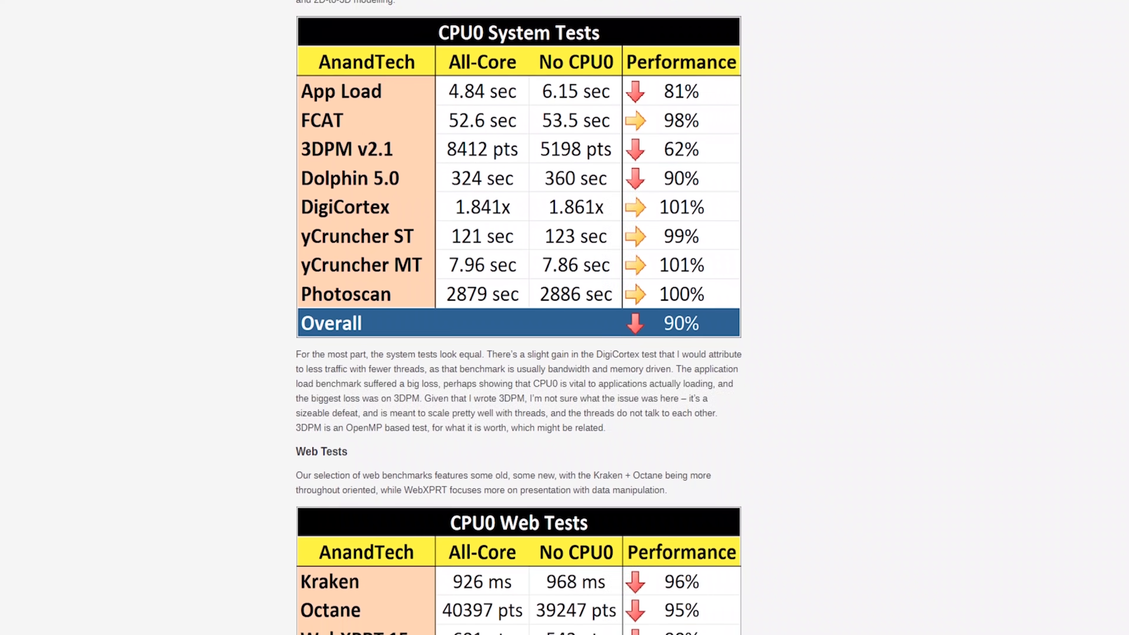
{"action": "scroll", "scroll_direction": "down", "scroll_amount": 3}
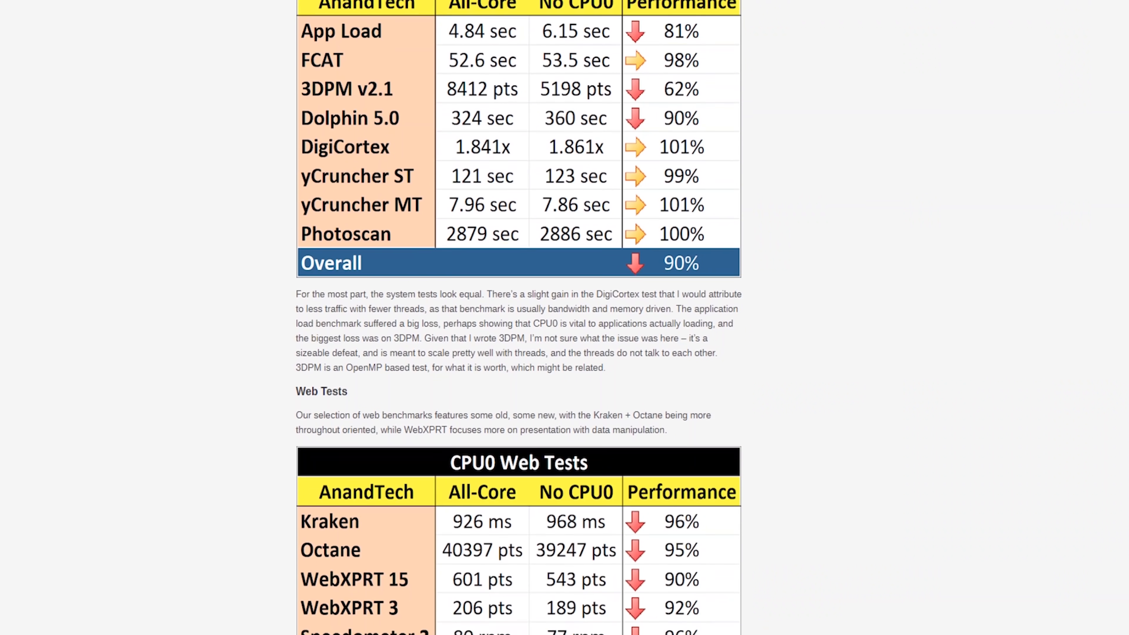
{"action": "scroll", "scroll_direction": "down", "scroll_amount": 3}
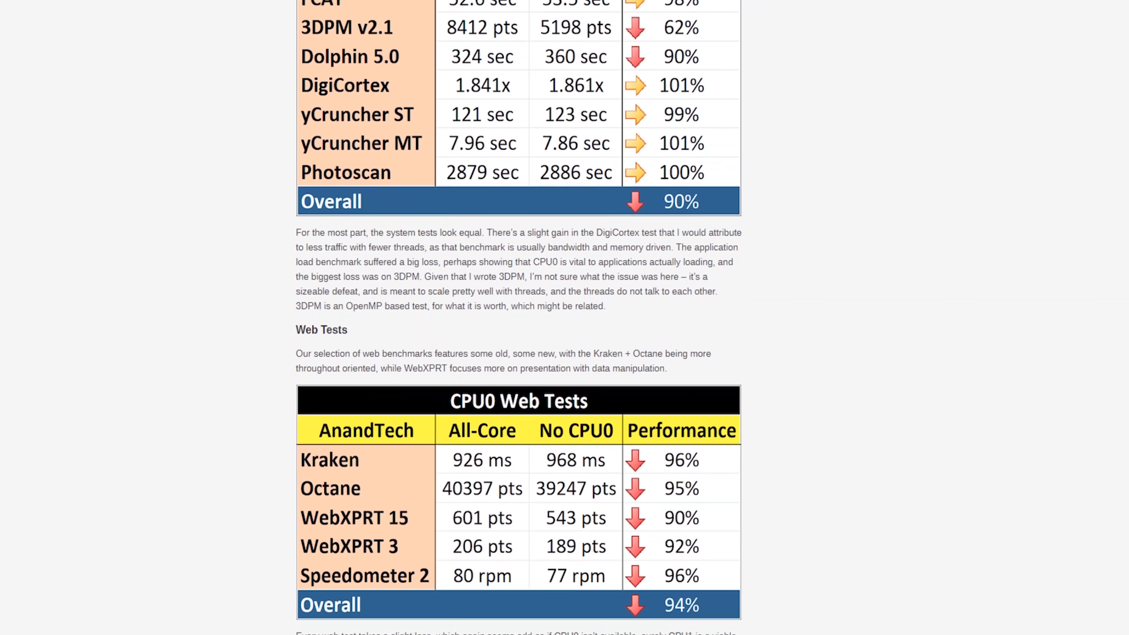
{"action": "scroll", "scroll_direction": "down", "scroll_amount": 3}
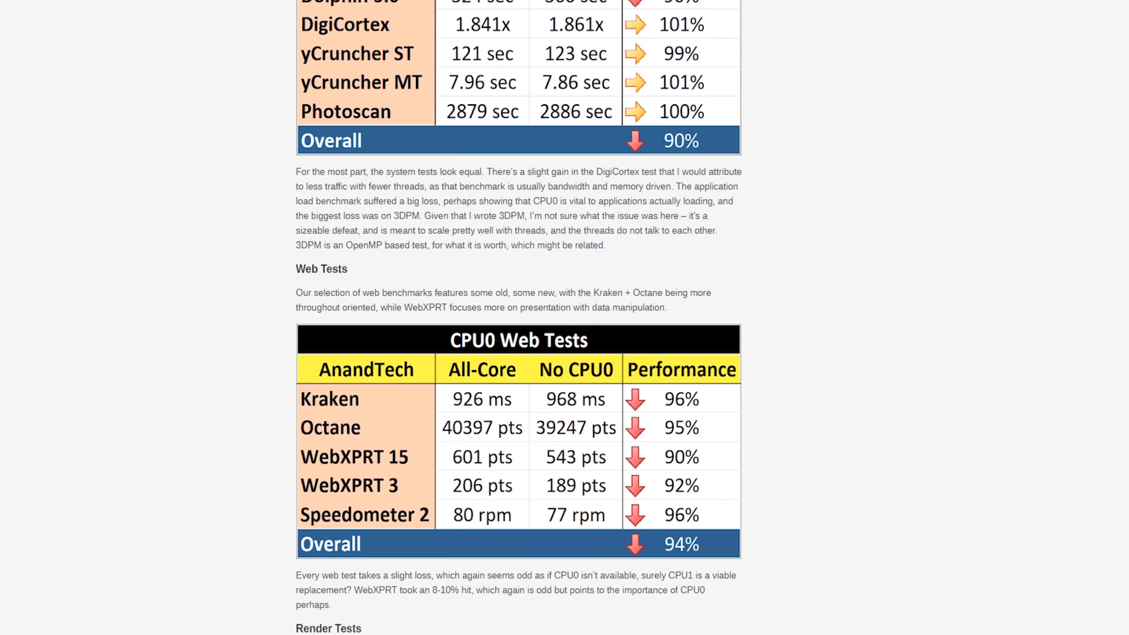